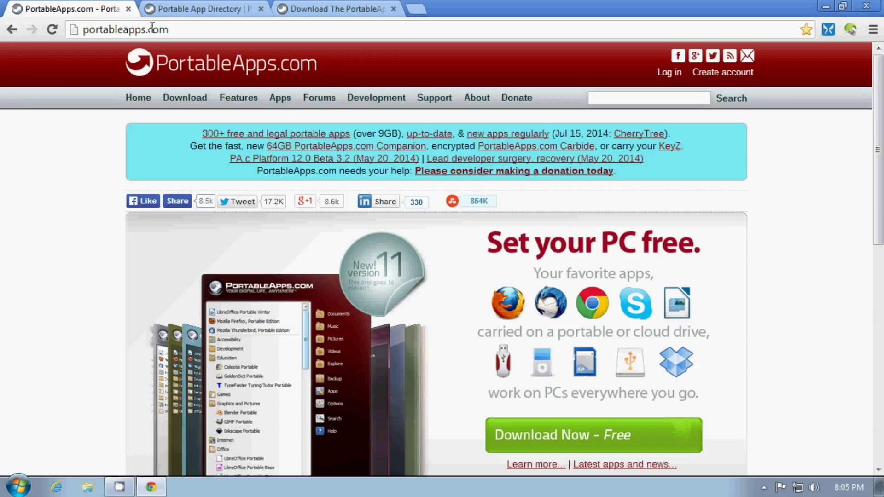
- Browse the Portable App Directory's category list from Accessibility down to Security
click(203, 8)
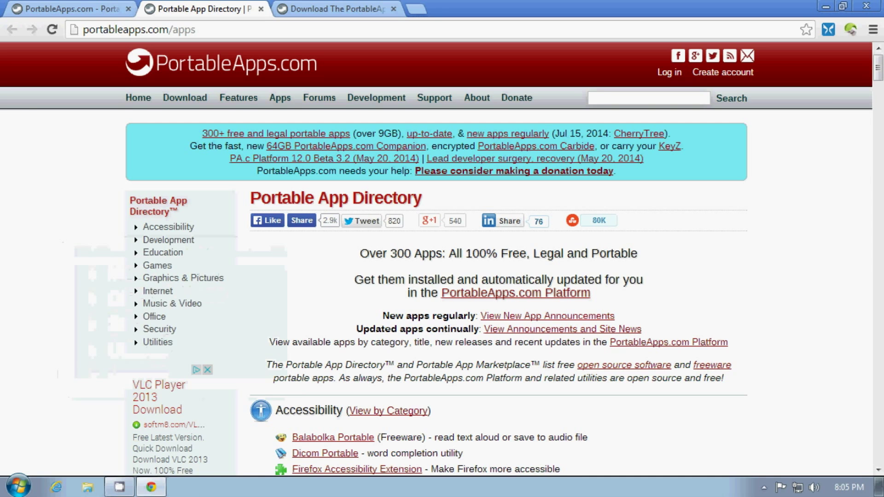
scroll(down, 3)
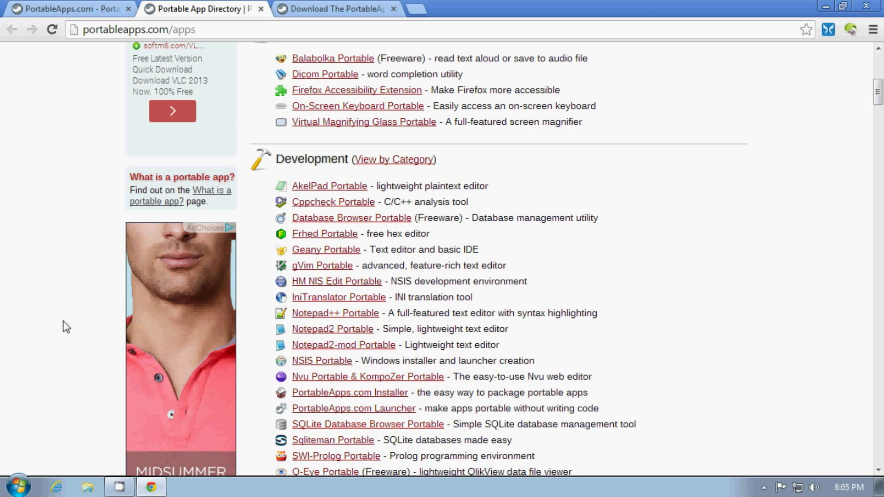
scroll(down, 3)
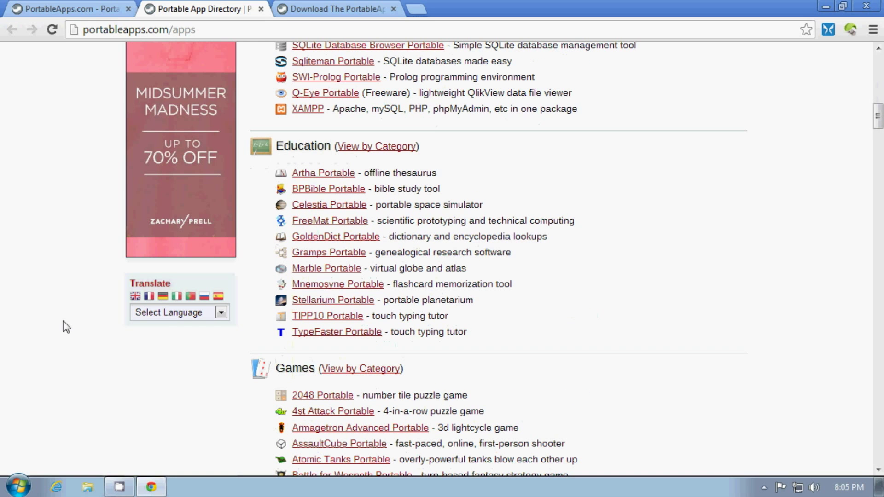
scroll(down, 3)
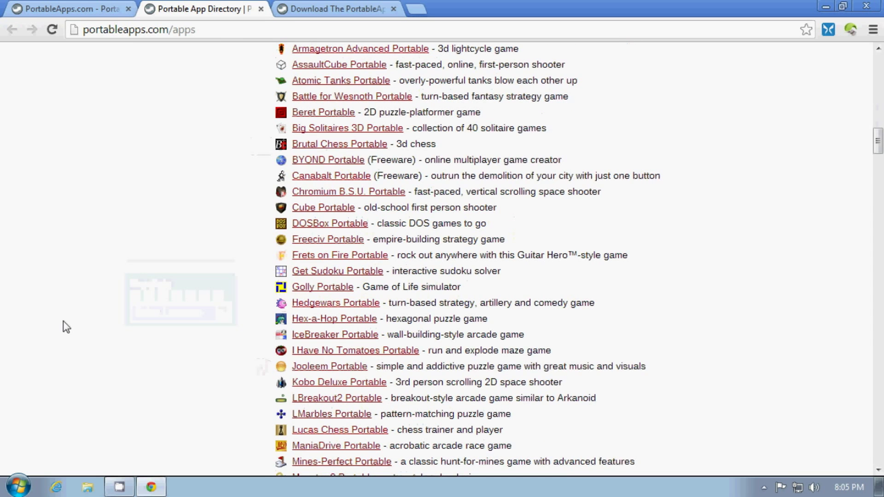
scroll(down, 3)
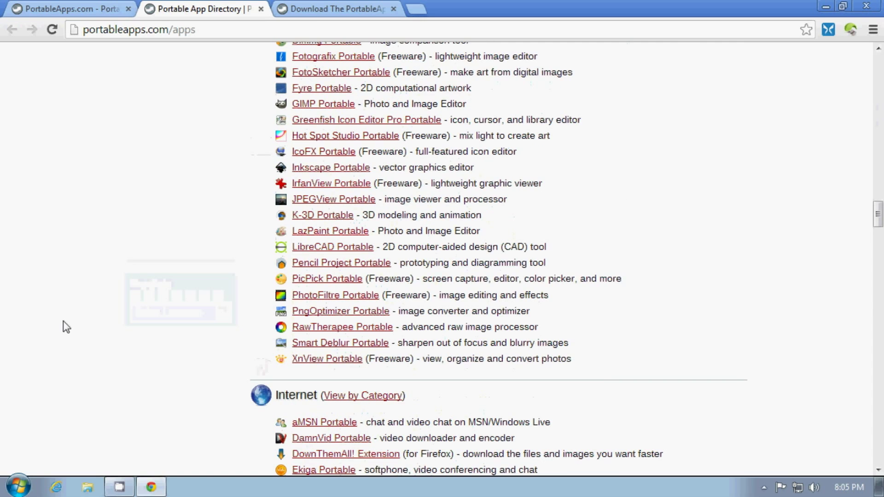
scroll(down, 3)
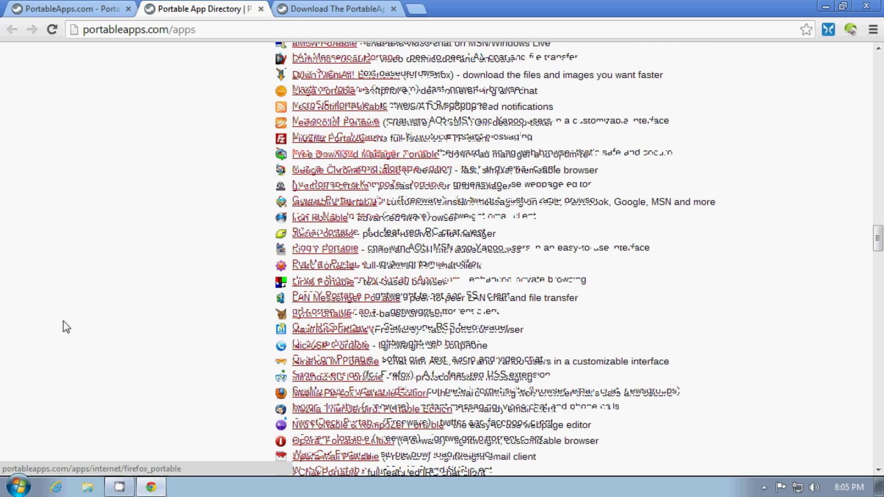
scroll(down, 3)
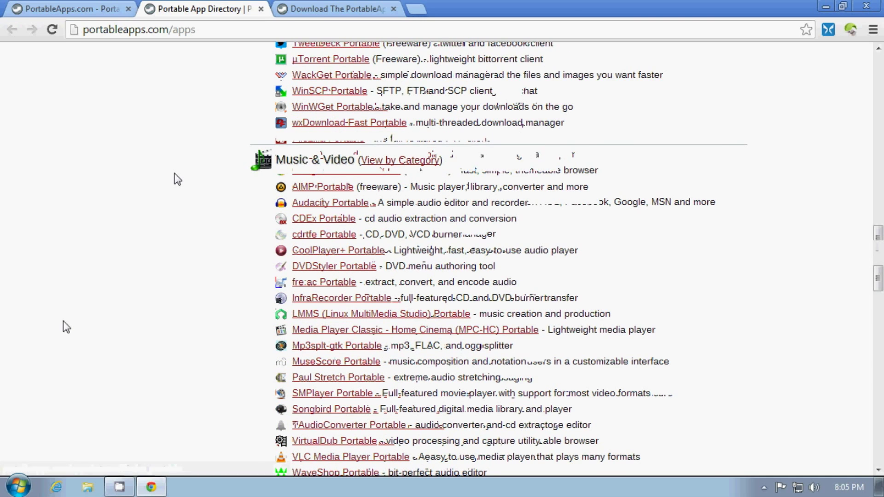
scroll(down, 3)
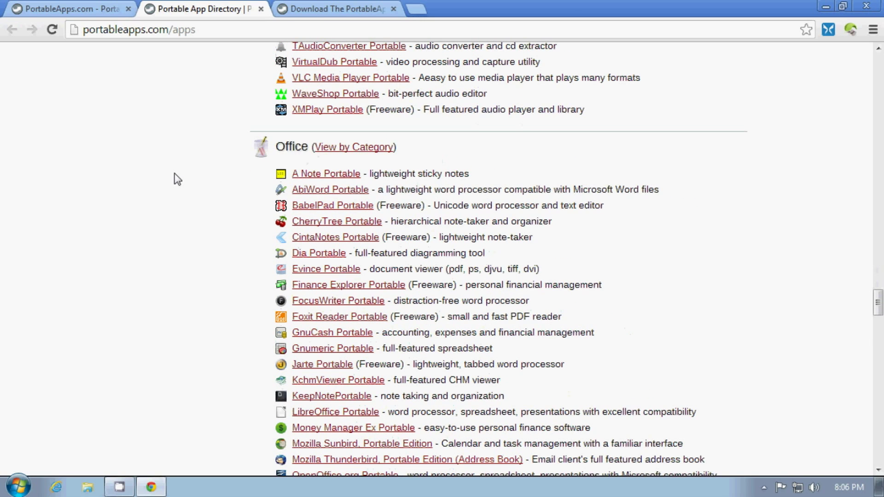
scroll(down, 3)
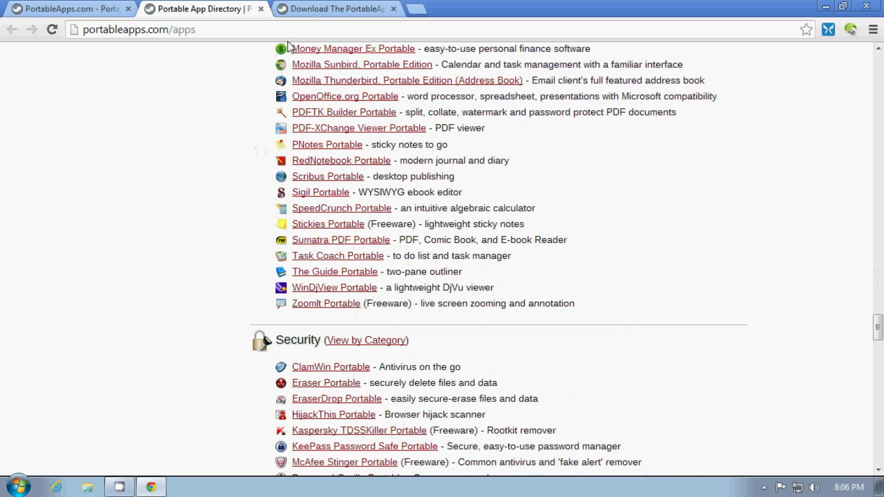
- Request the Platform 11.2 download via the Download Now (SourceForge) button
click(332, 9)
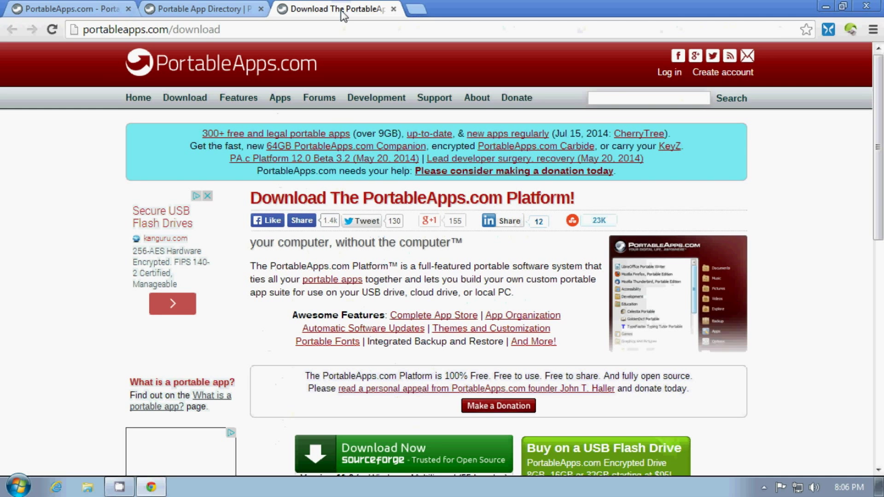
mouse_move(61, 181)
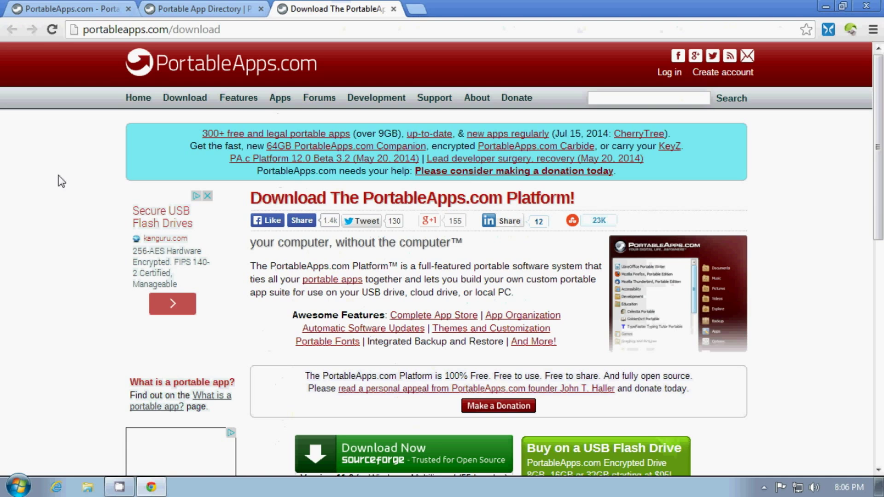
scroll(down, 3)
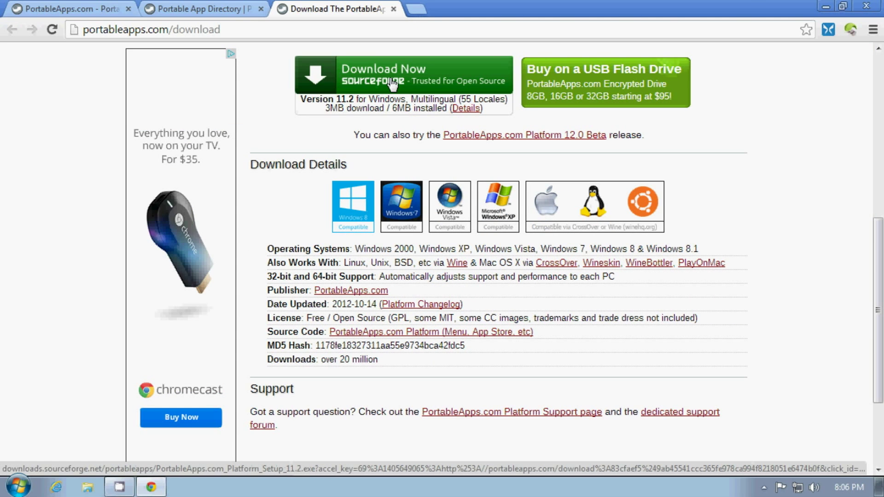
click(390, 76)
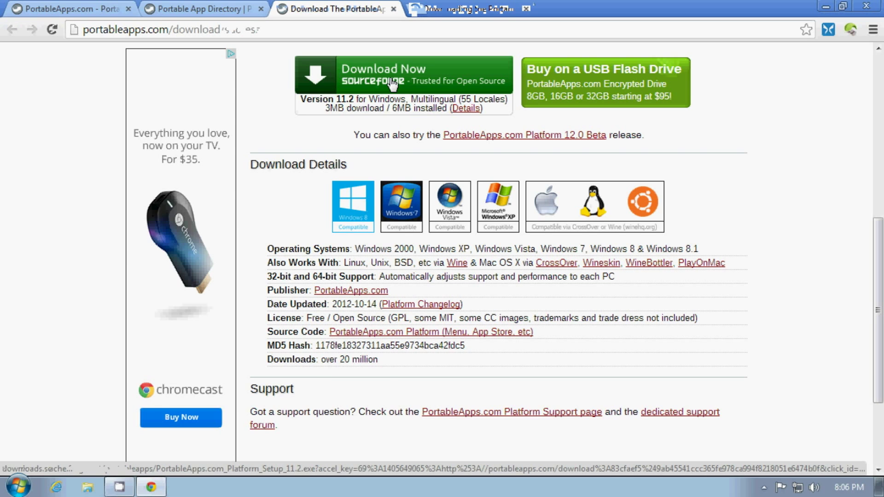
click(403, 75)
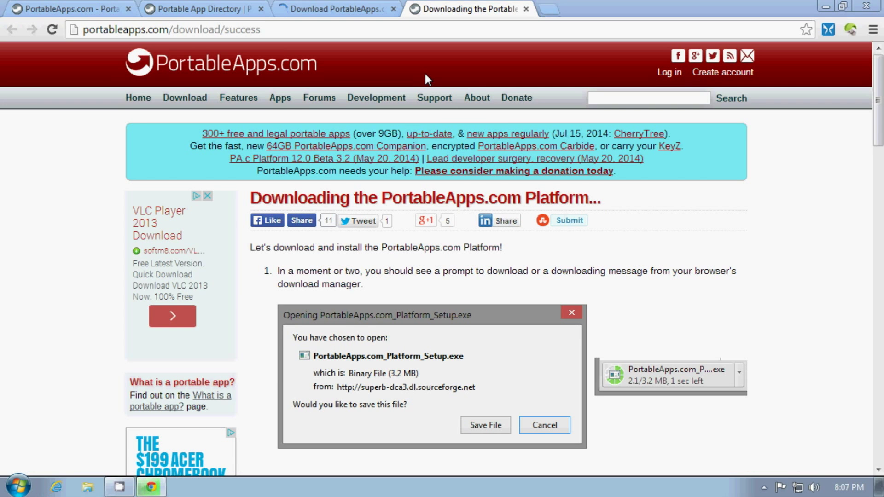
- Save PortableApps.com_Platform_Setup_11.2, choosing Downloads as the destination folder
click(484, 425)
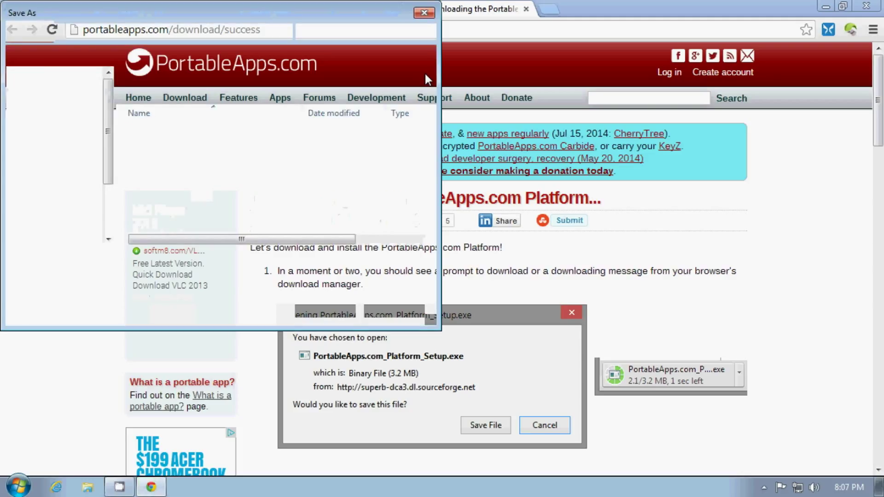
click(484, 425)
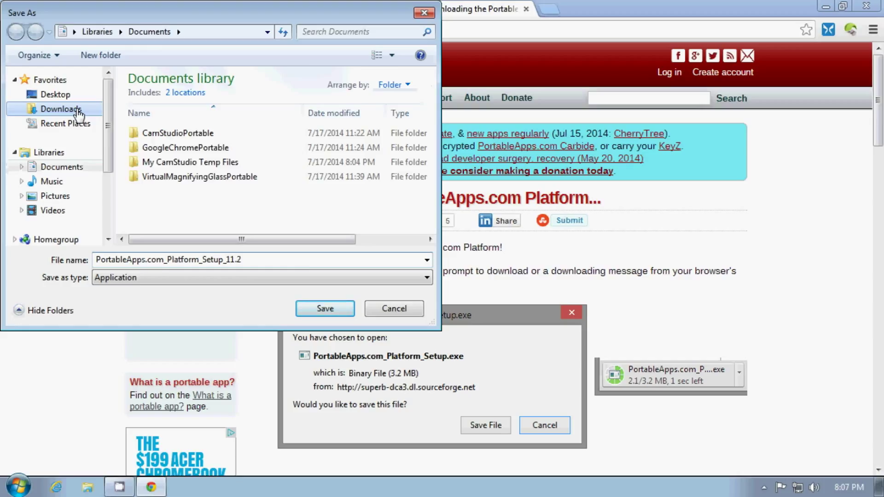
click(60, 108)
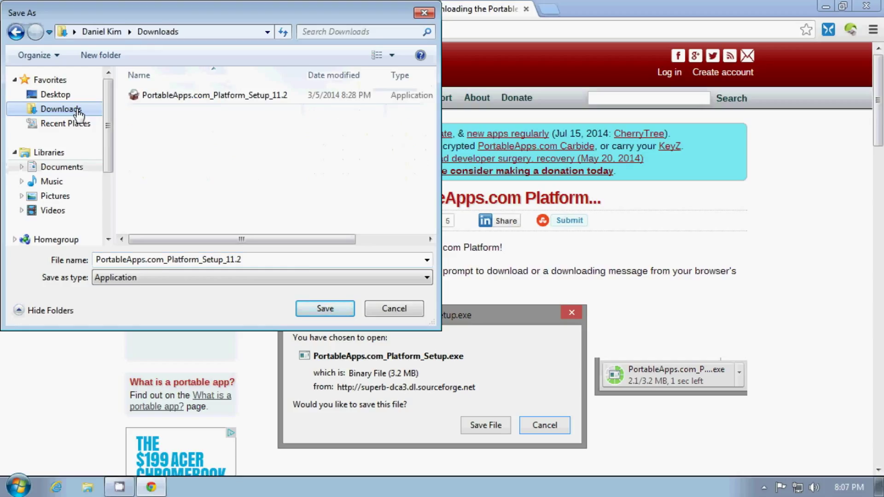
mouse_move(240, 128)
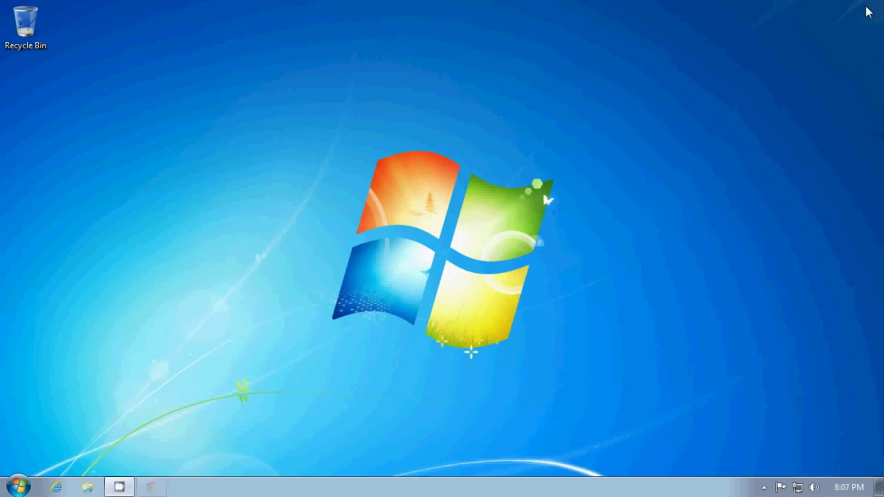
mouse_move(170, 347)
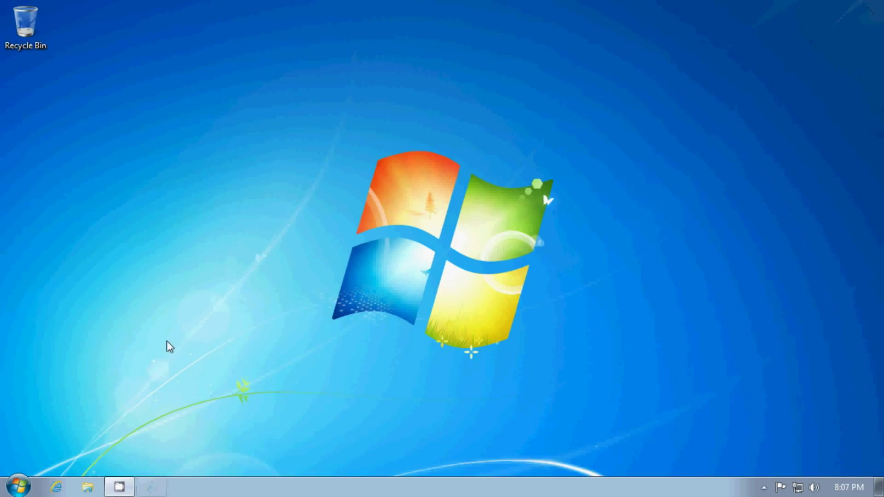
mouse_move(116, 456)
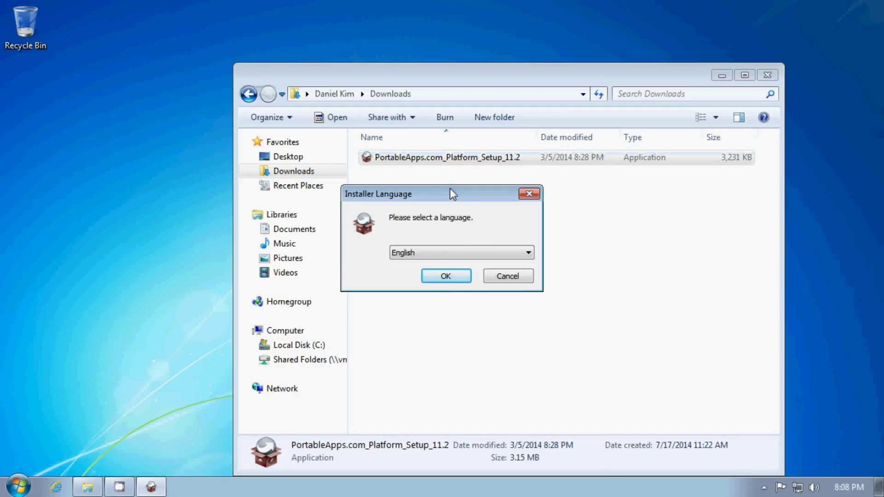
- Run PortableApps.com_Platform_Setup_11.2 from Downloads with English as the installer language
click(445, 275)
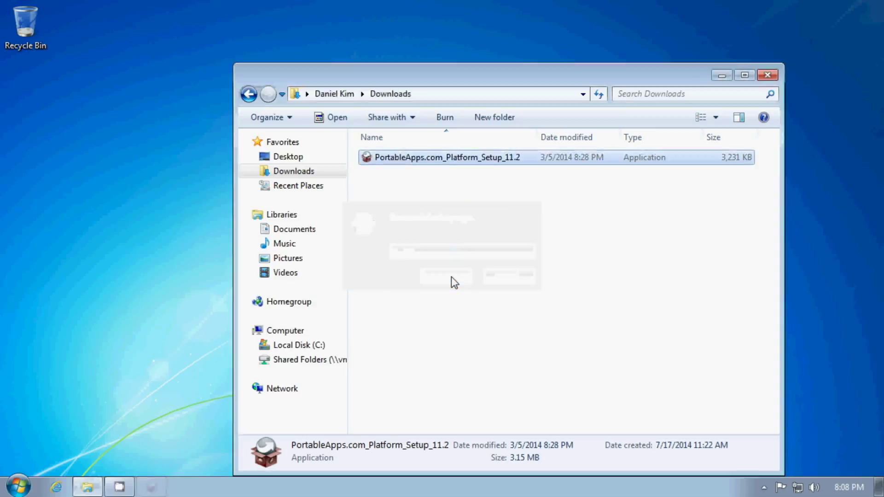
double_click(447, 158)
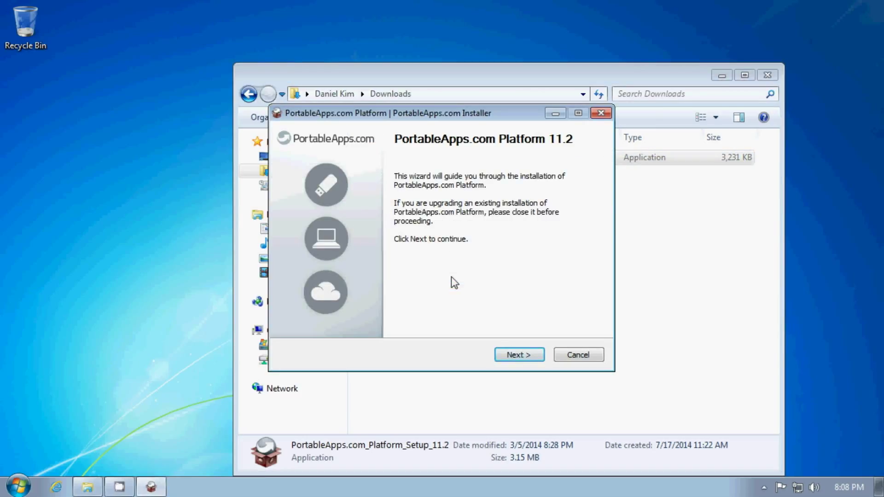
- Pass the welcome and license pages, dismissing the invalid destination folder warning
click(518, 354)
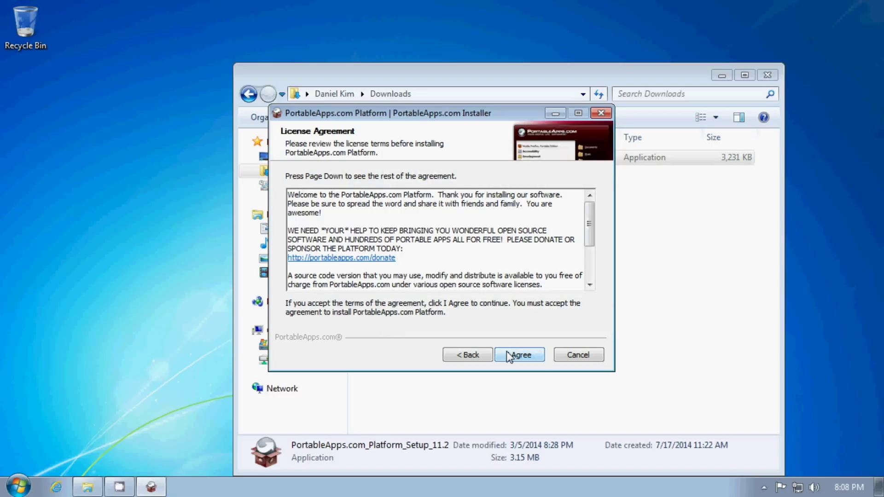
click(519, 354)
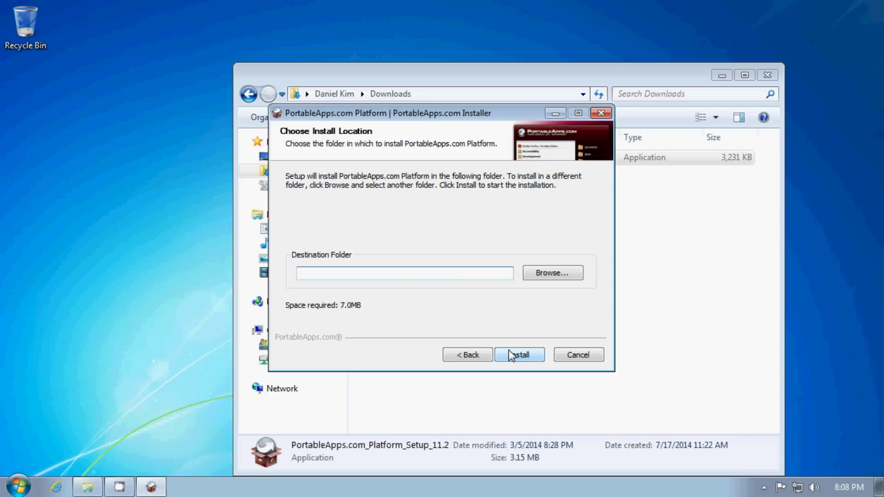
click(518, 354)
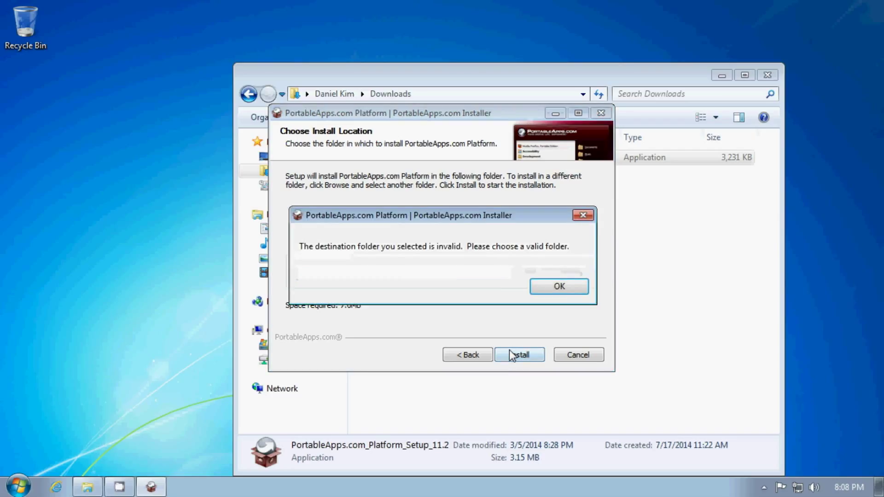
click(558, 287)
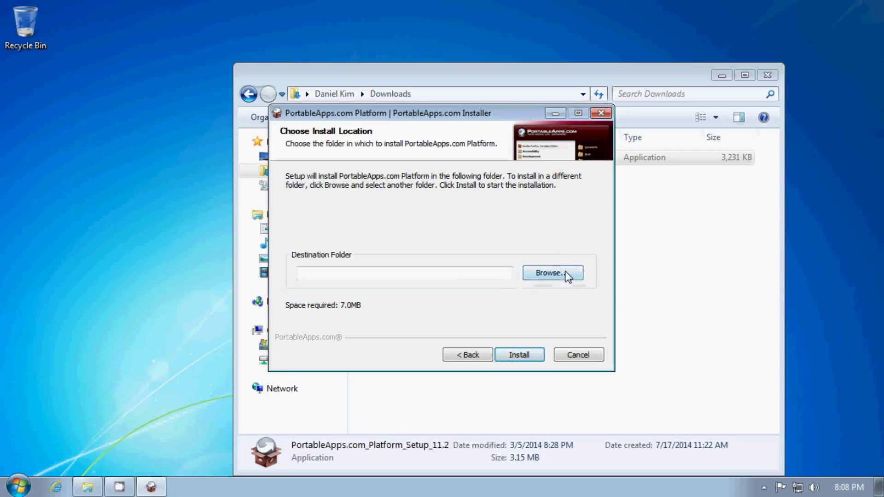
- Set Downloads as the install folder and install the platform
click(553, 273)
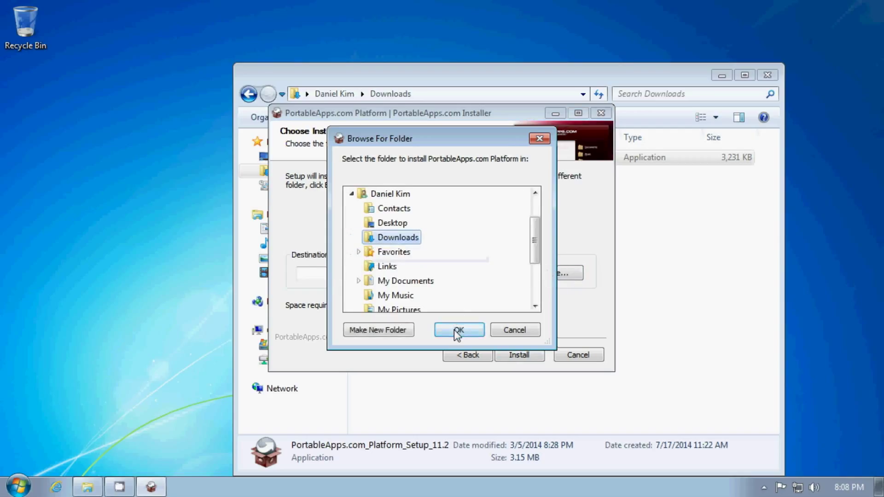
click(459, 330)
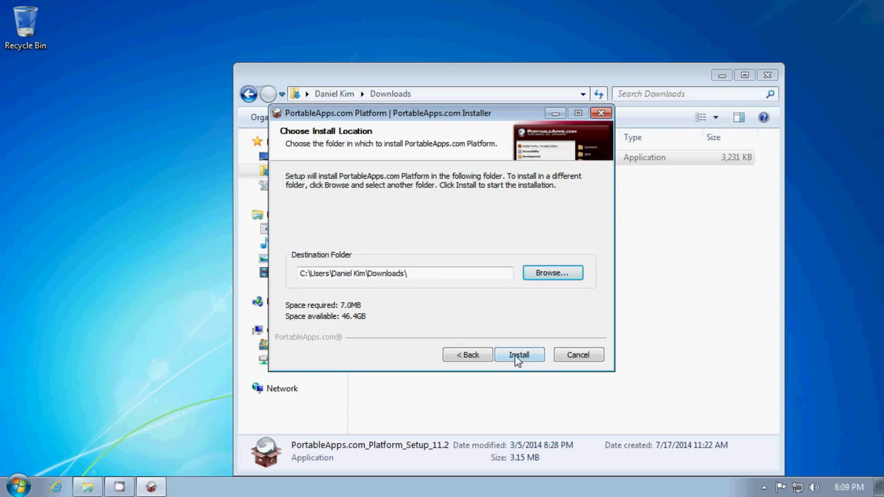
click(518, 354)
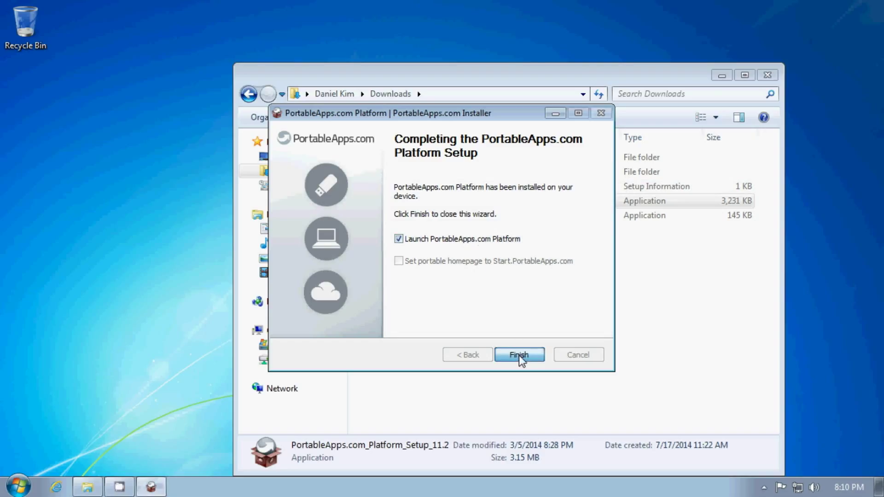
- Launch the platform and tick Balabolka, Virtual Magnifying Glass and Geany Portable
click(518, 354)
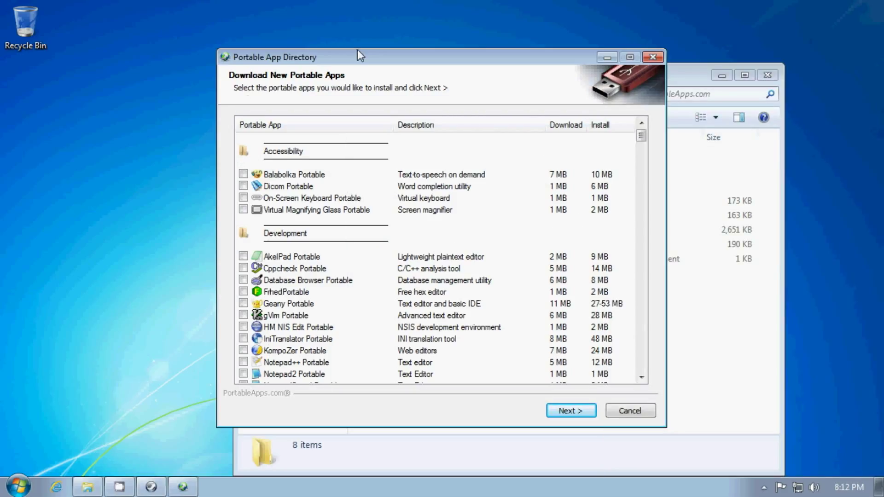
mouse_move(280, 184)
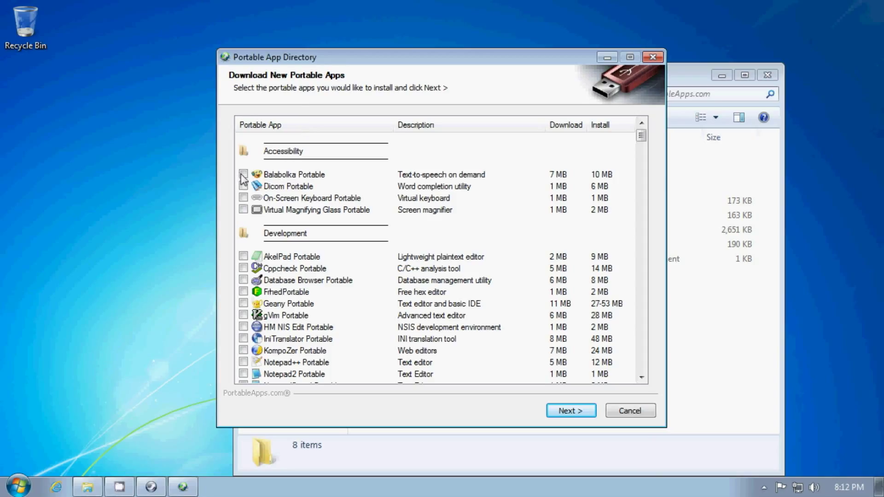
click(244, 174)
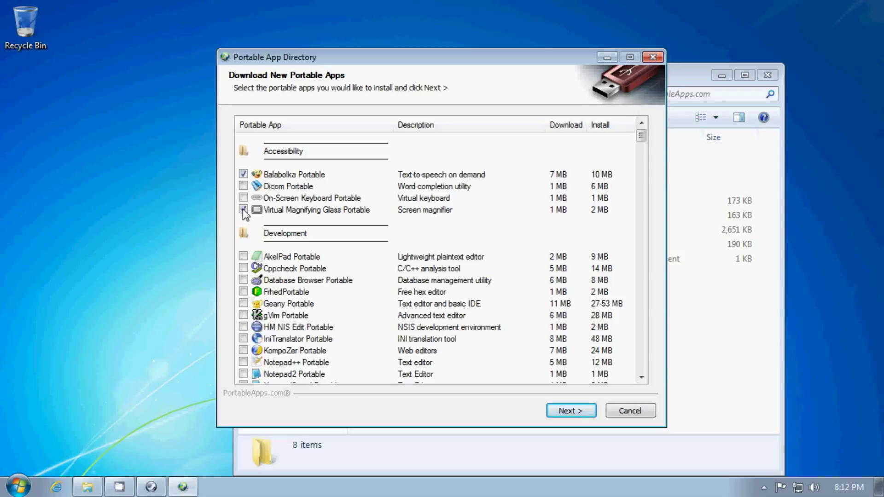
click(244, 210)
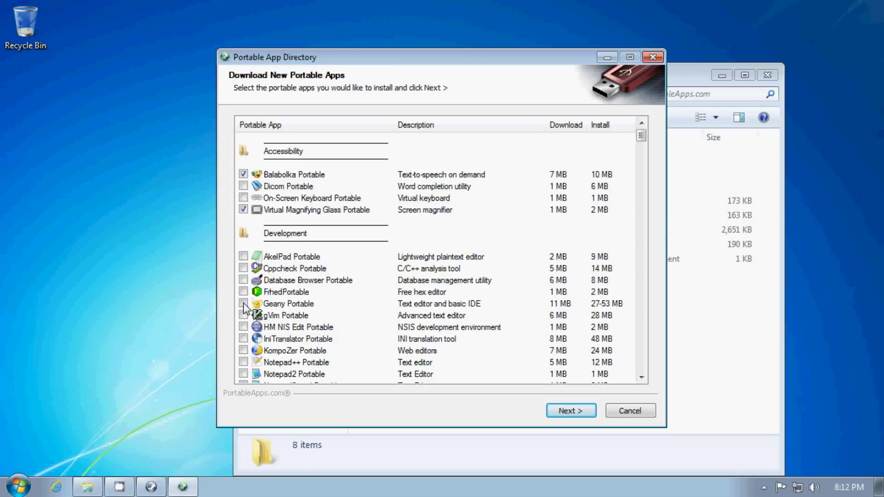
click(243, 304)
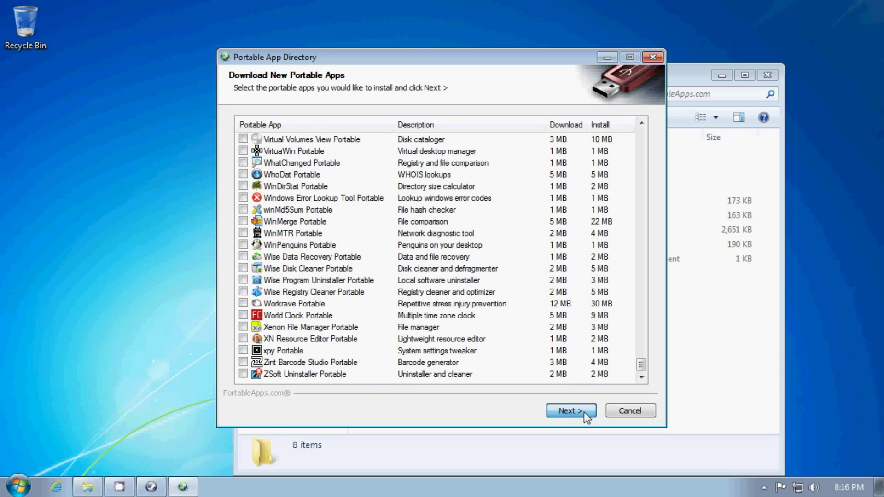
- Download the selected apps and accept the Spybot license during installation
click(570, 411)
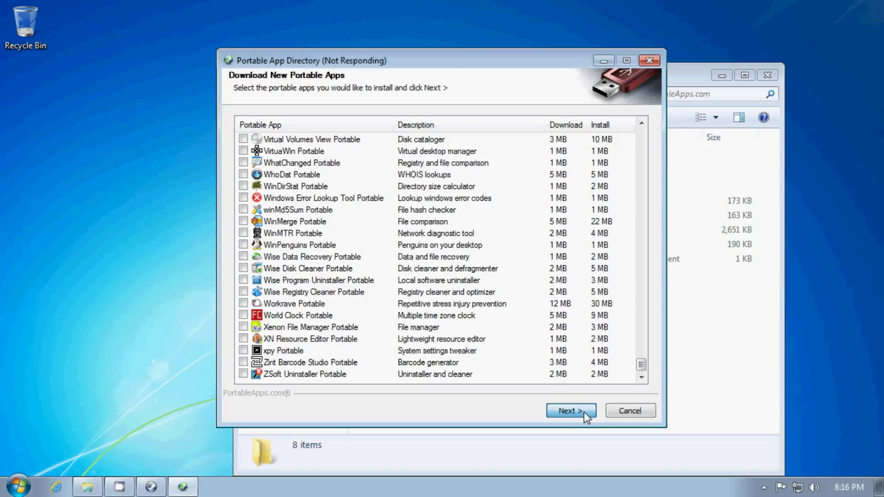
click(571, 411)
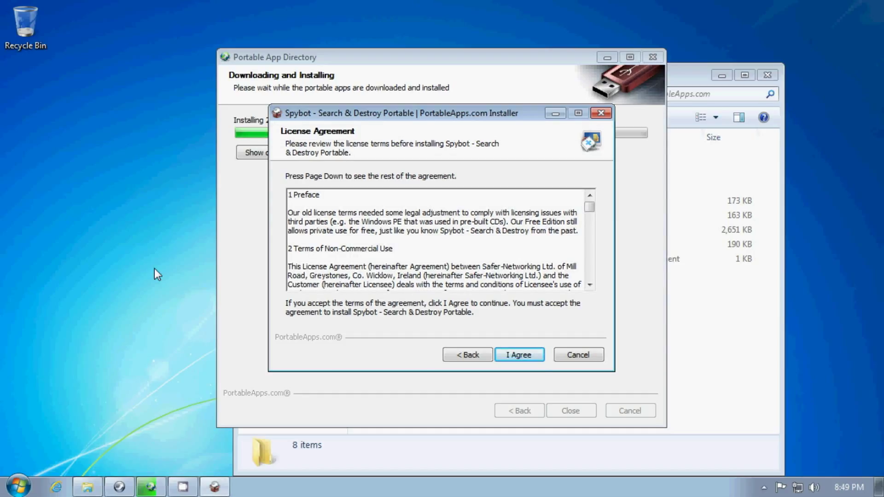
click(518, 355)
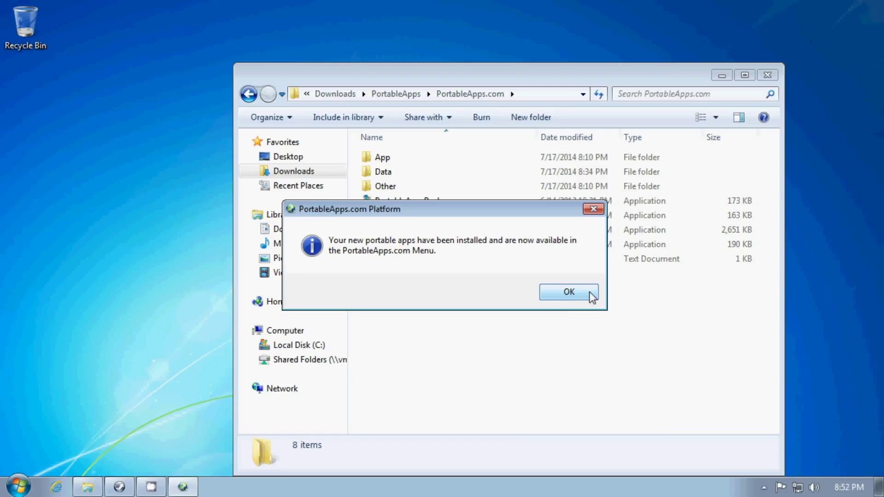
- Dismiss the install notice and show All Portable Apps in the taskbar menu
click(569, 292)
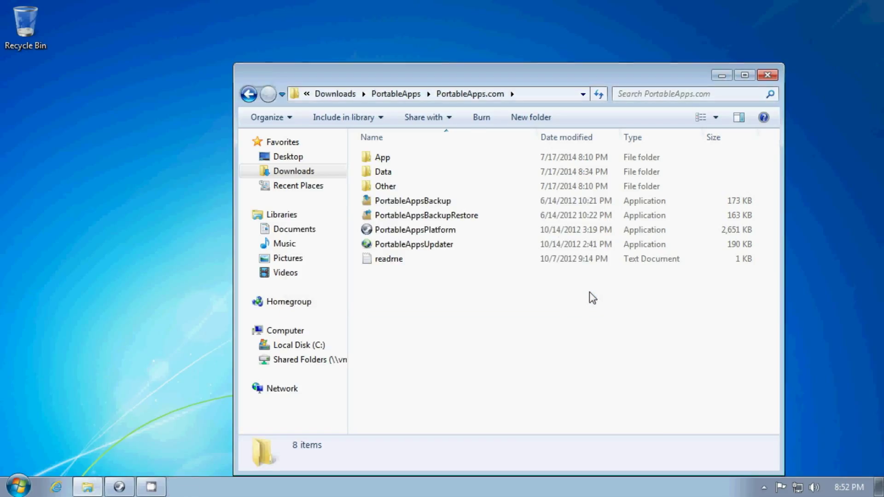
mouse_move(469, 337)
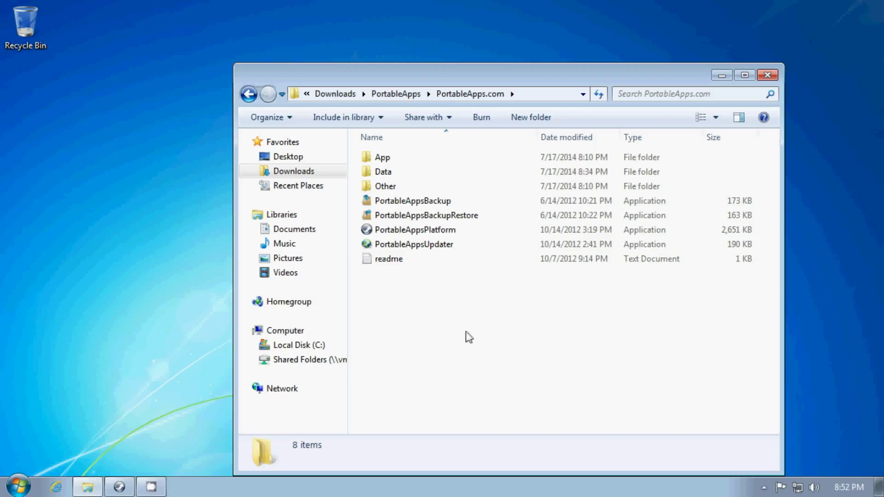
click(118, 486)
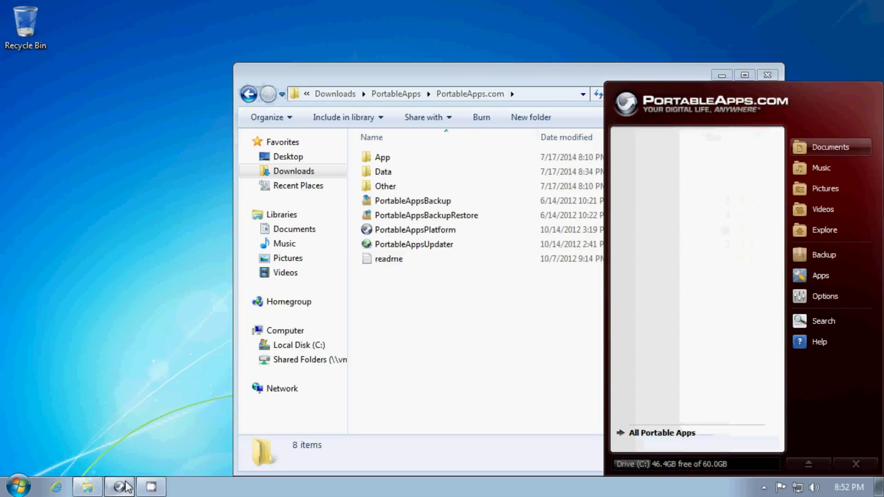
click(662, 432)
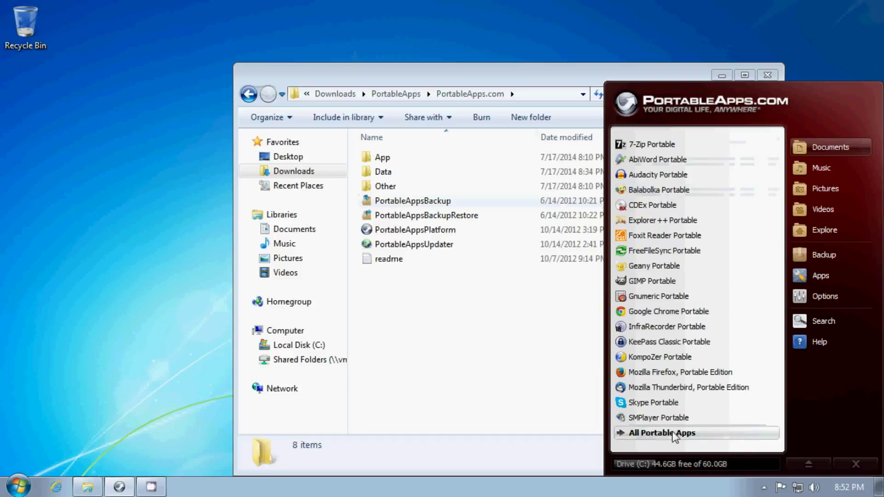
click(662, 433)
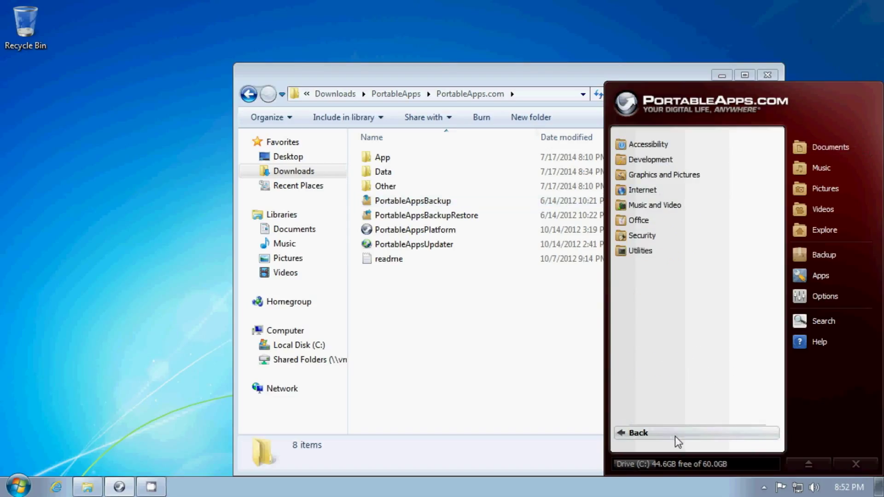
- Expand the Office and Security categories in the PortableApps menu
click(639, 220)
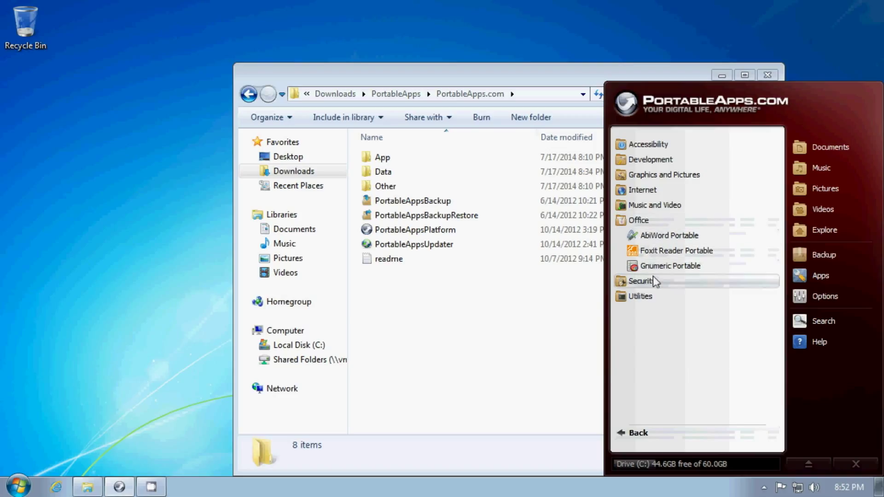
click(641, 281)
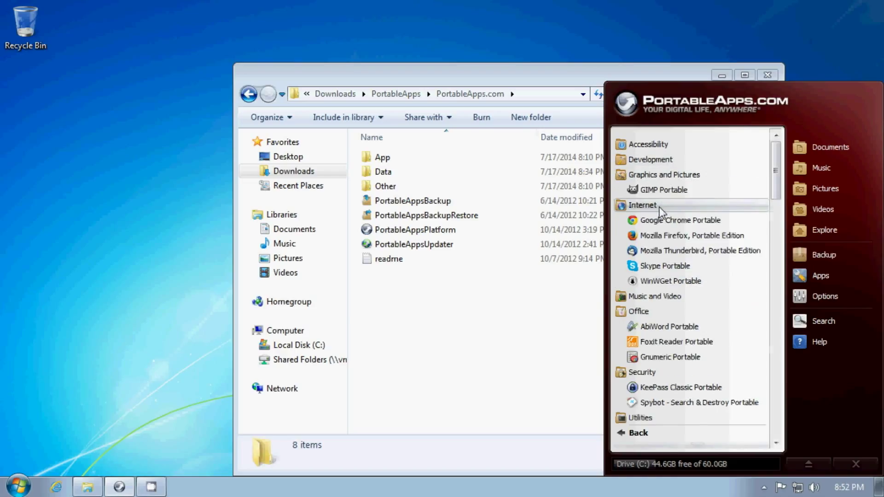
mouse_move(664, 266)
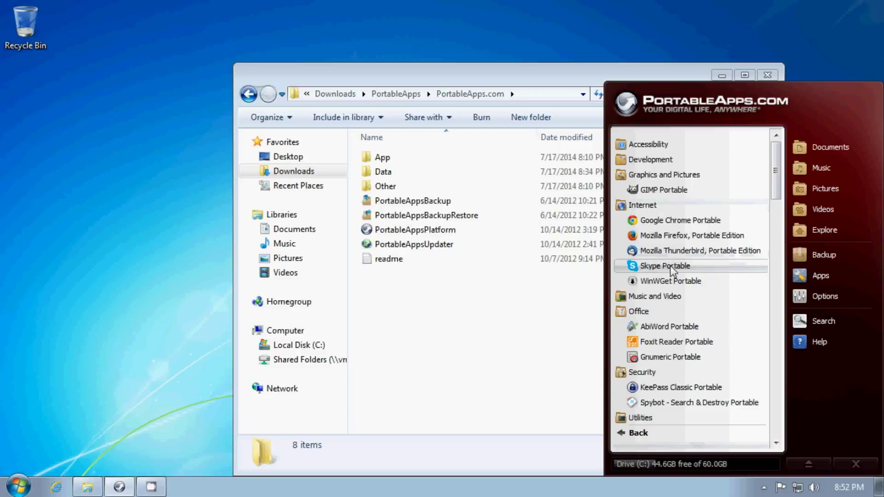
click(655, 296)
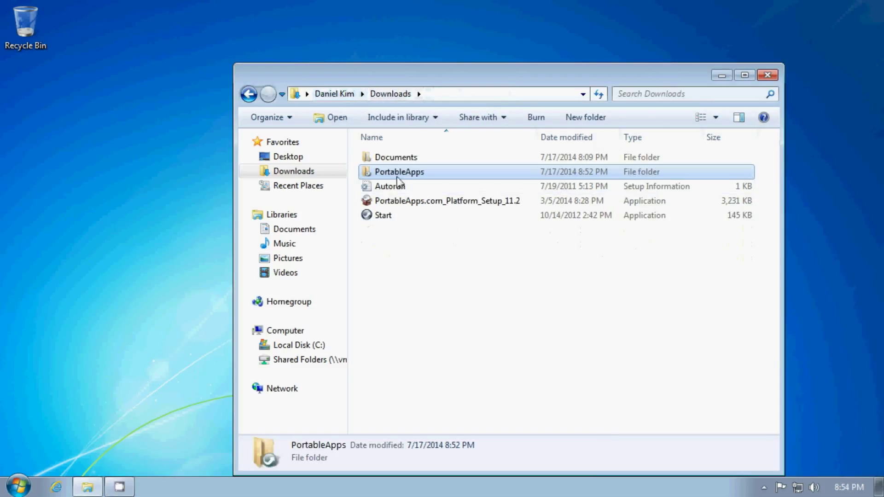
double_click(399, 171)
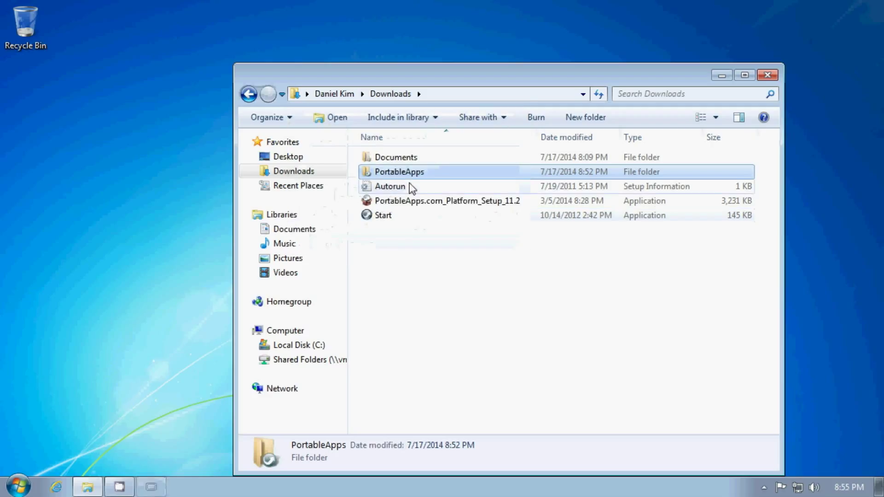
right_click(399, 171)
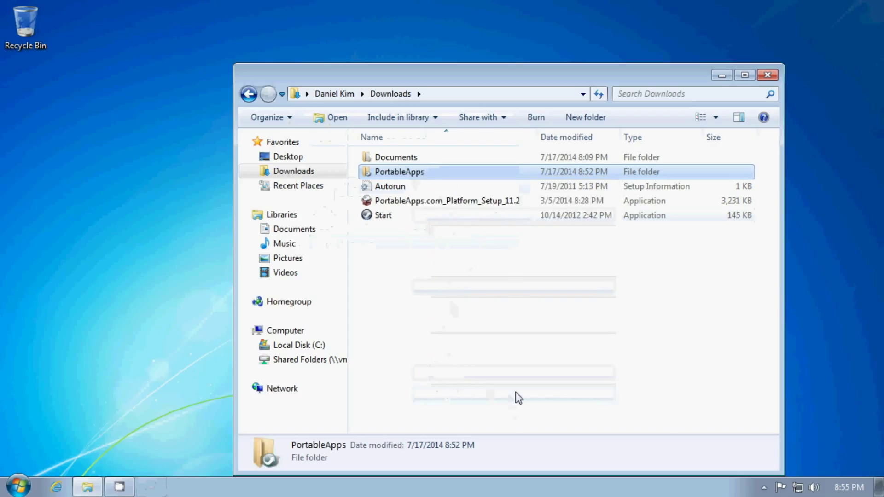
click(398, 171)
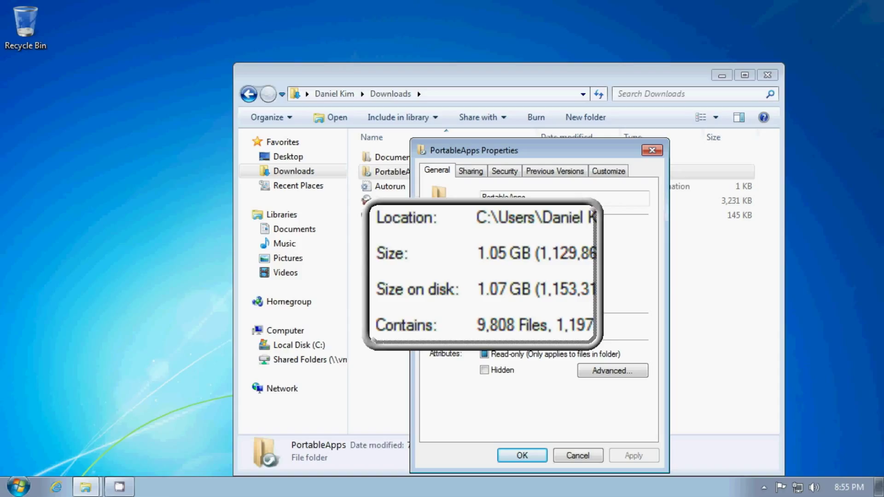
click(521, 455)
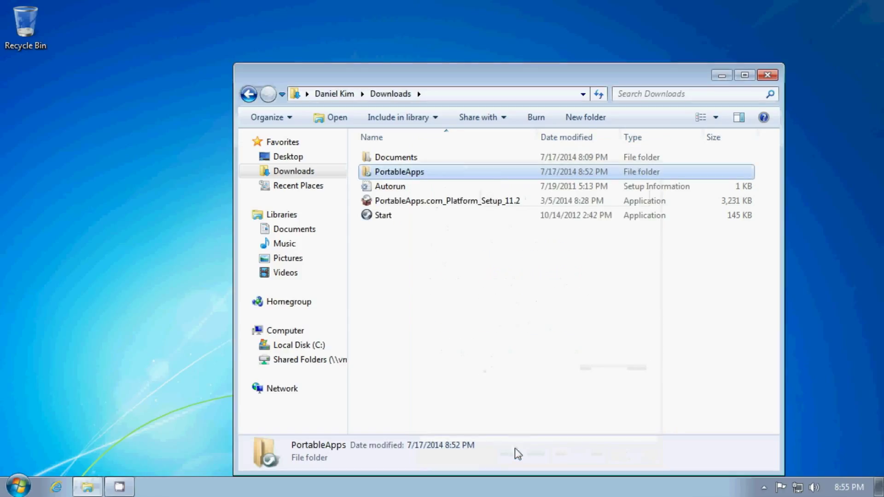
- Deselect the PortableApps folder and run Start from Downloads
click(506, 335)
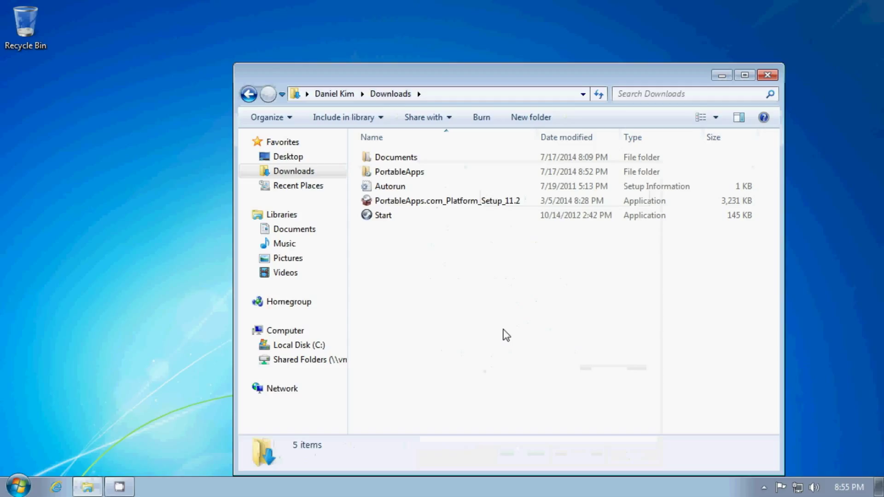
mouse_move(383, 216)
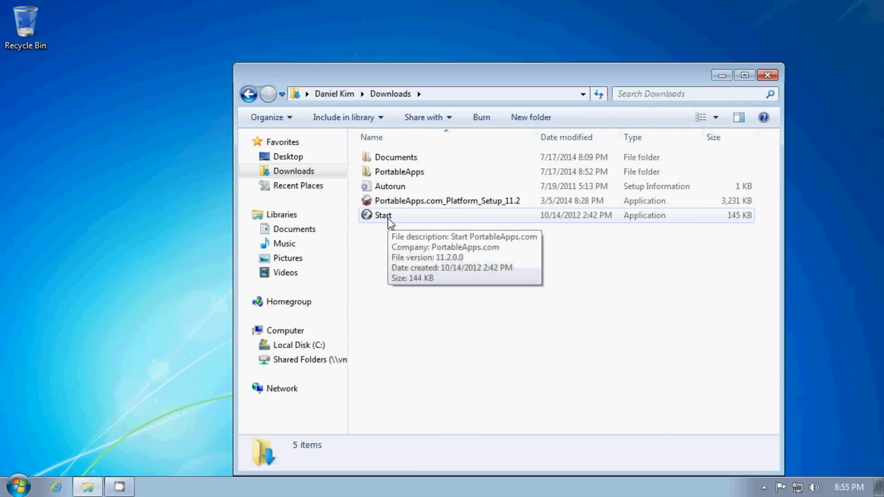
double_click(383, 215)
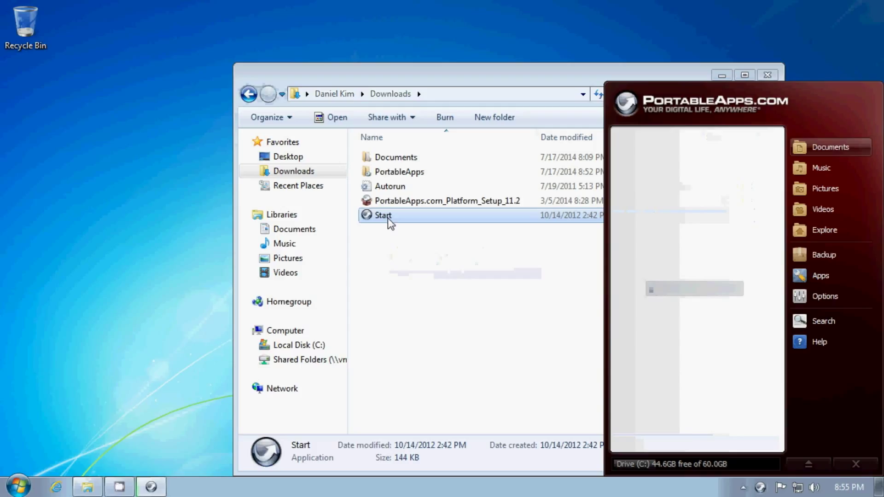